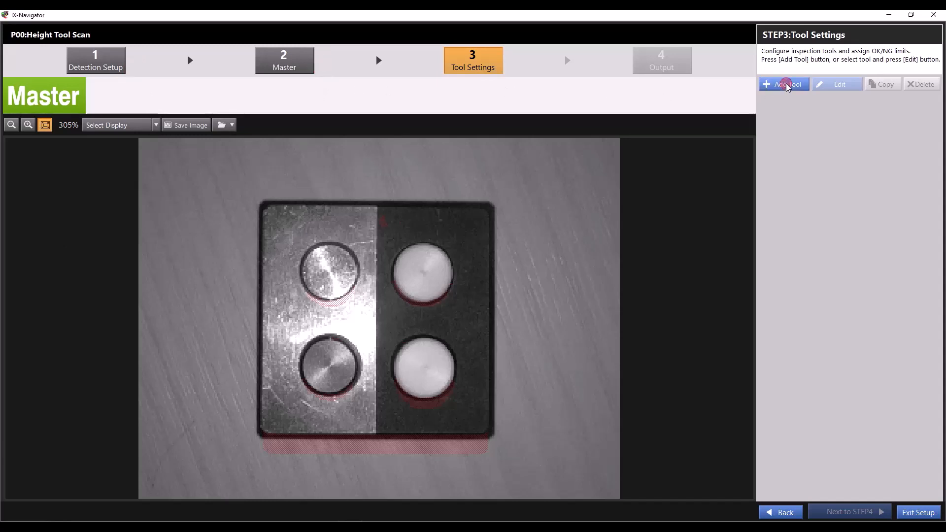
# Begin adding a new tool from Step 3 Tool Settings, with Height selected
pyautogui.click(784, 84)
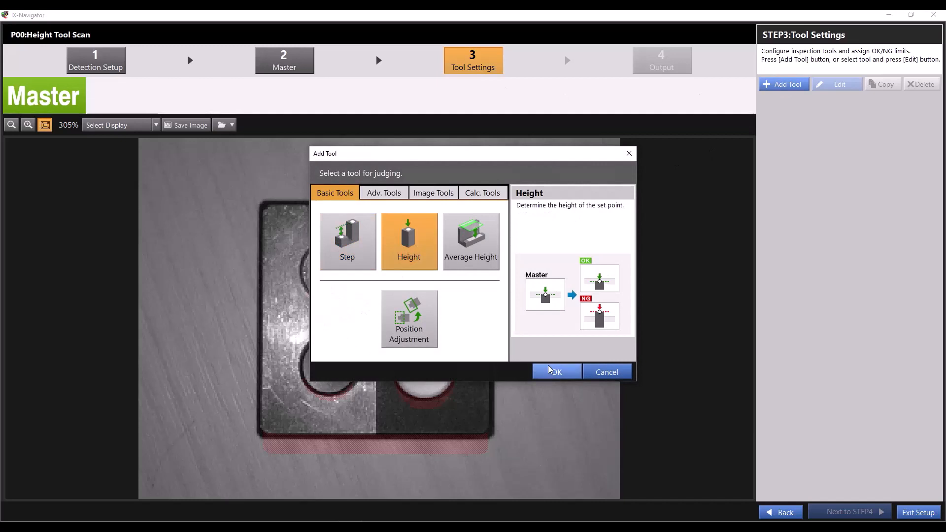
# Add a Height tool with a normal-size point on the lower-left metal knob
pyautogui.click(554, 372)
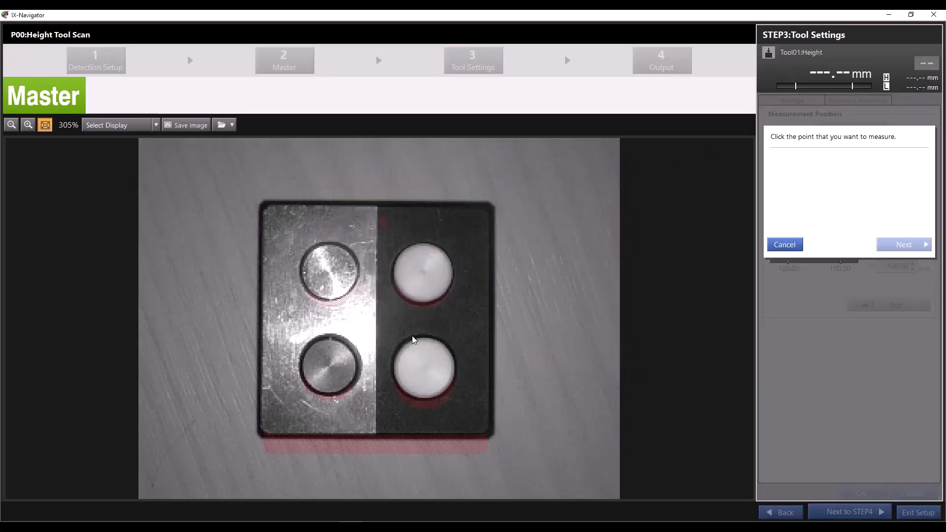
pyautogui.moveTo(339, 324)
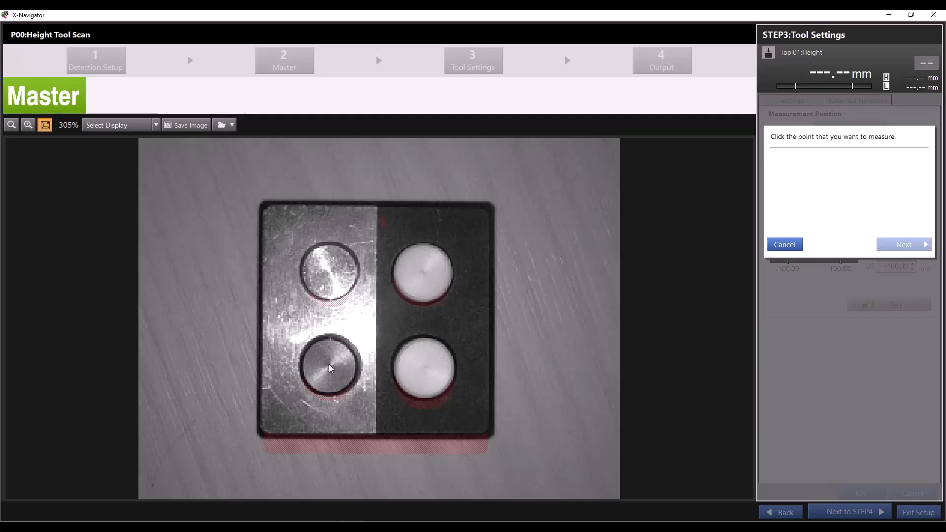
pyautogui.click(329, 365)
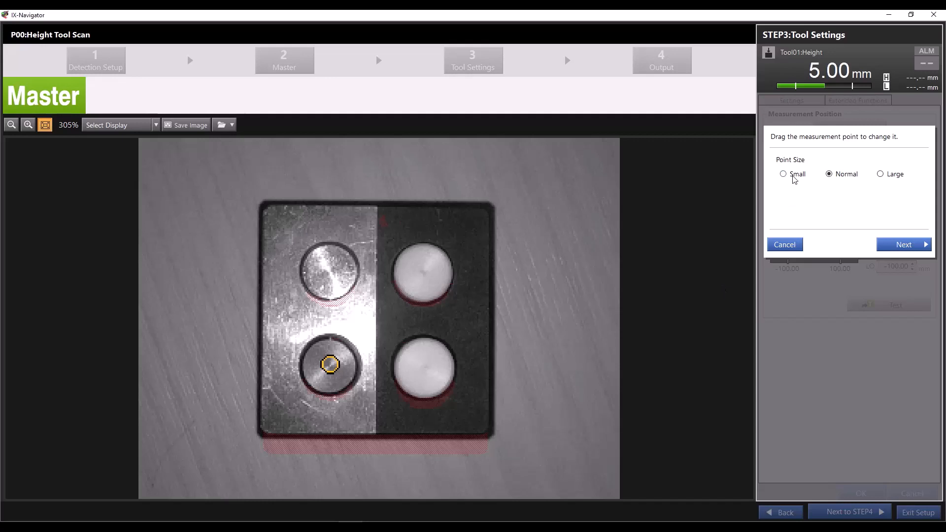
pyautogui.moveTo(801, 179)
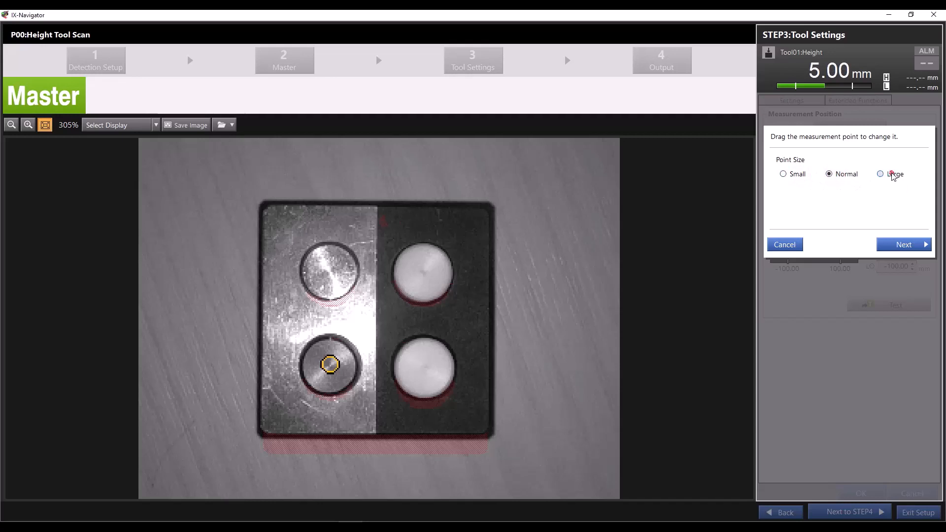
pyautogui.click(881, 174)
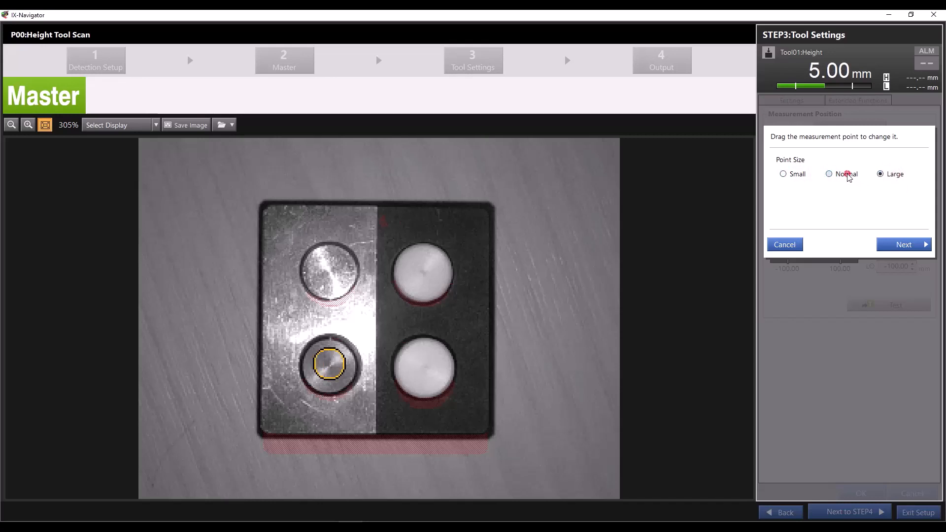
pyautogui.click(829, 174)
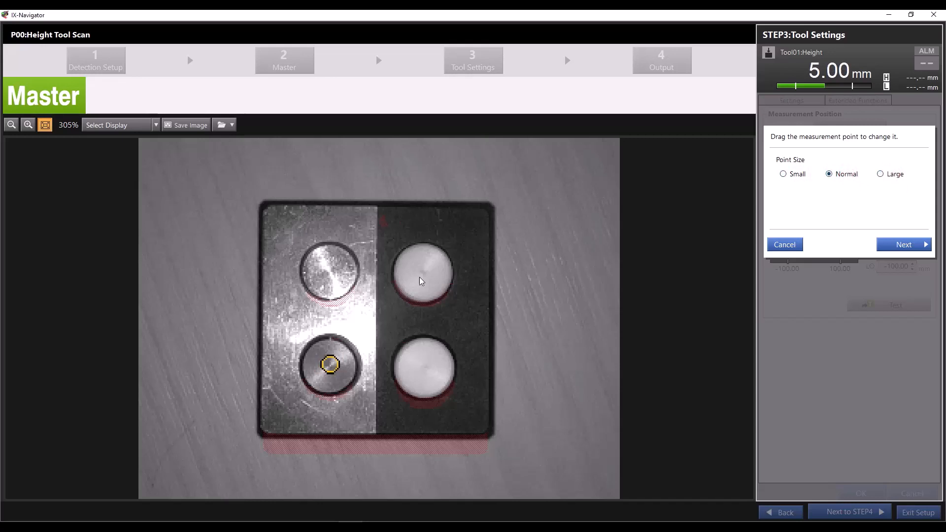
pyautogui.click(903, 244)
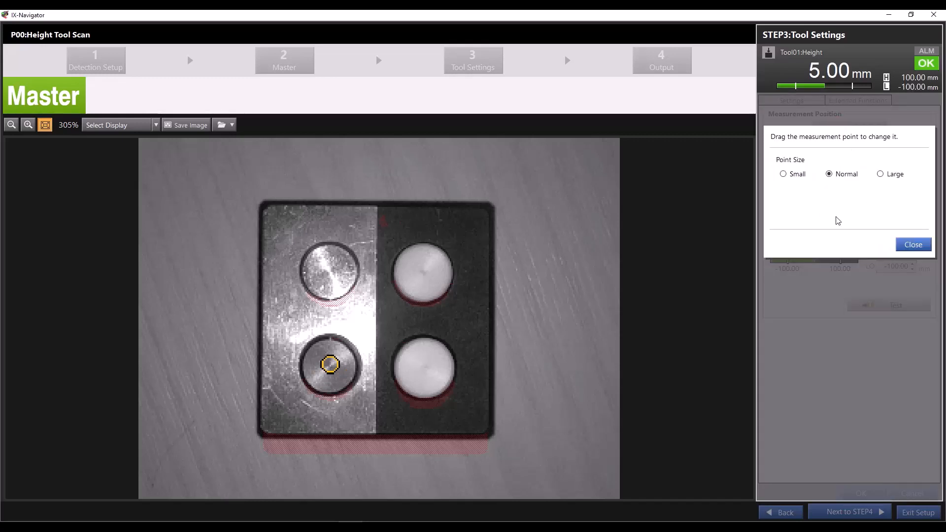
# Zero the knob's reading to 0.00 mm and enter .5 for ±0.50 mm limits
pyautogui.click(912, 244)
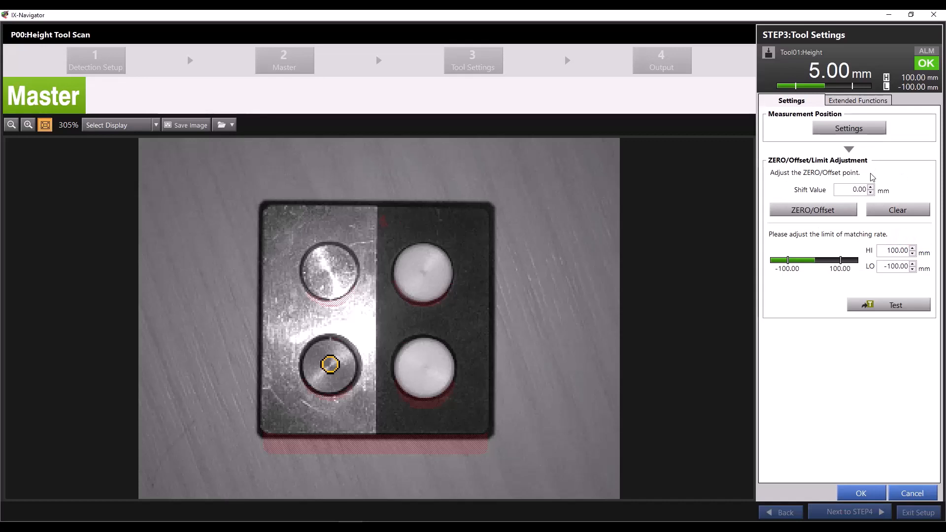
pyautogui.moveTo(300, 350)
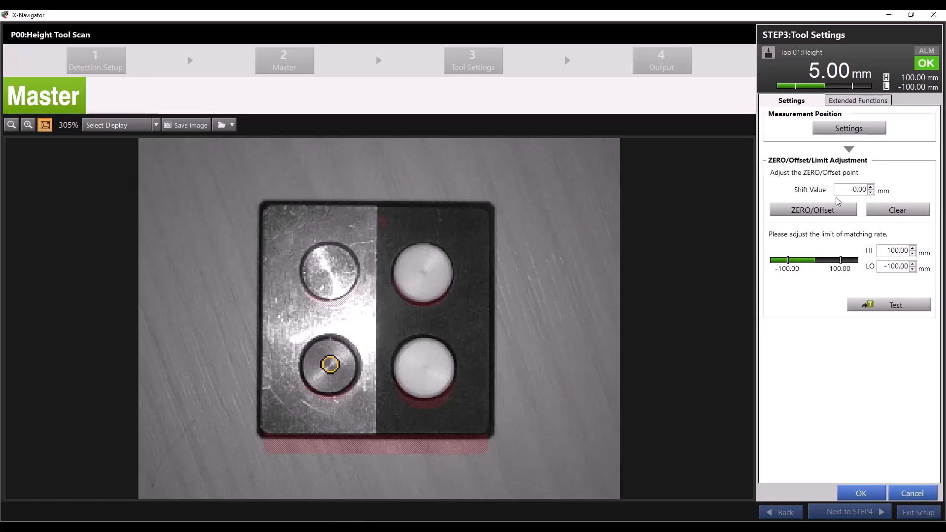
pyautogui.click(853, 189)
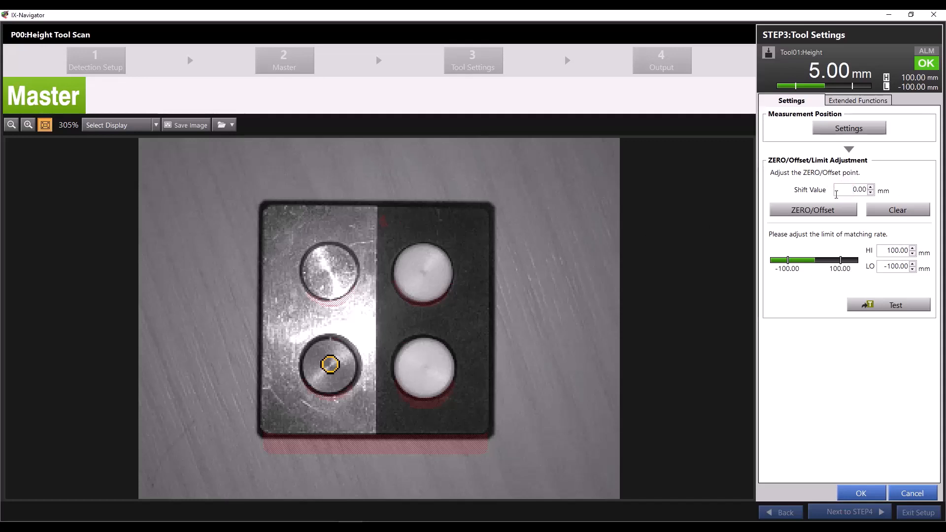
pyautogui.click(812, 210)
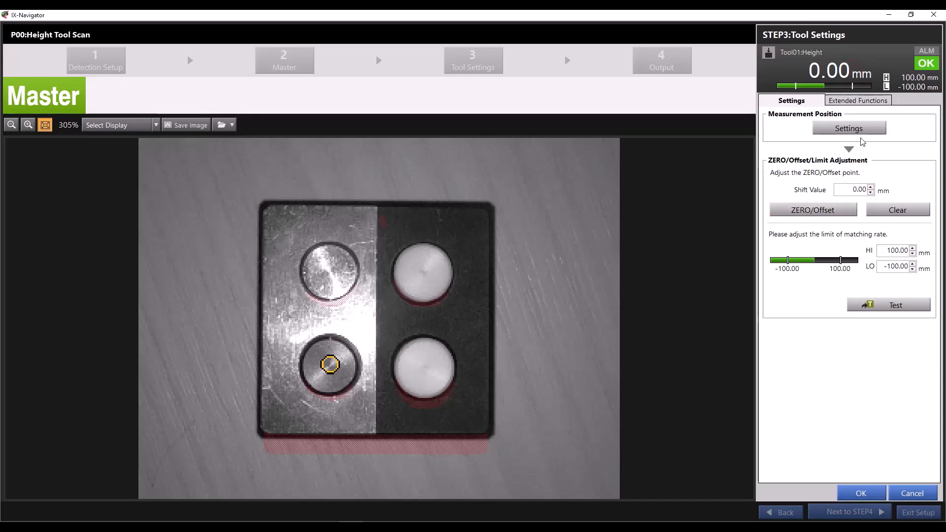
pyautogui.click(897, 250)
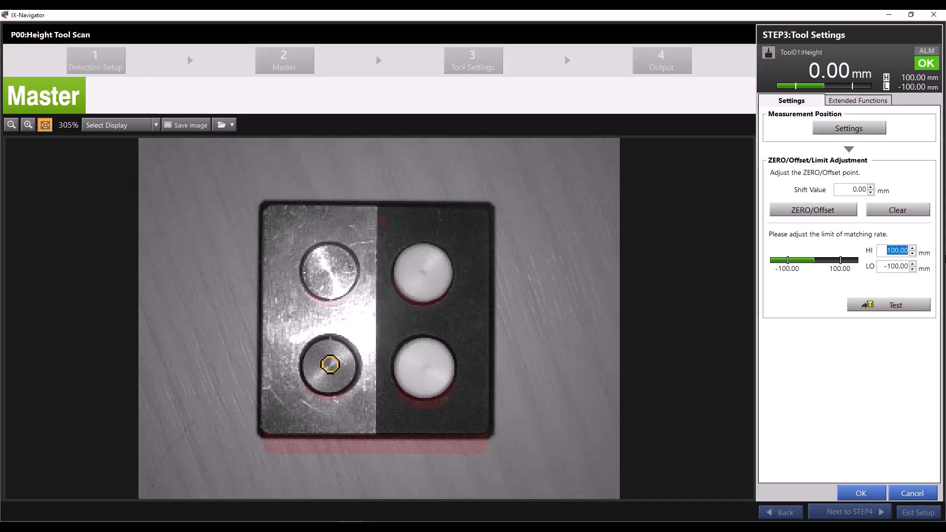
pyautogui.write('.5')
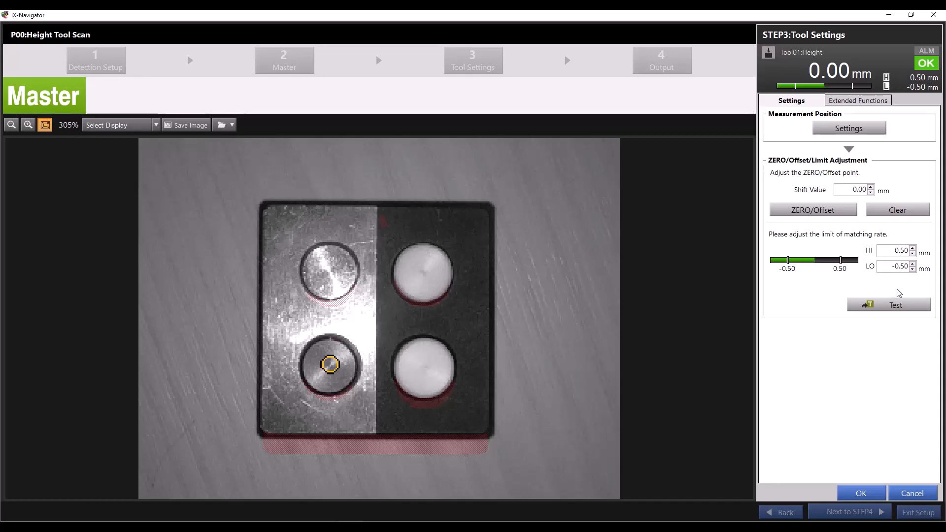
# Run a live test; the Height tool reads -0.04 mm and judges OK
pyautogui.click(896, 304)
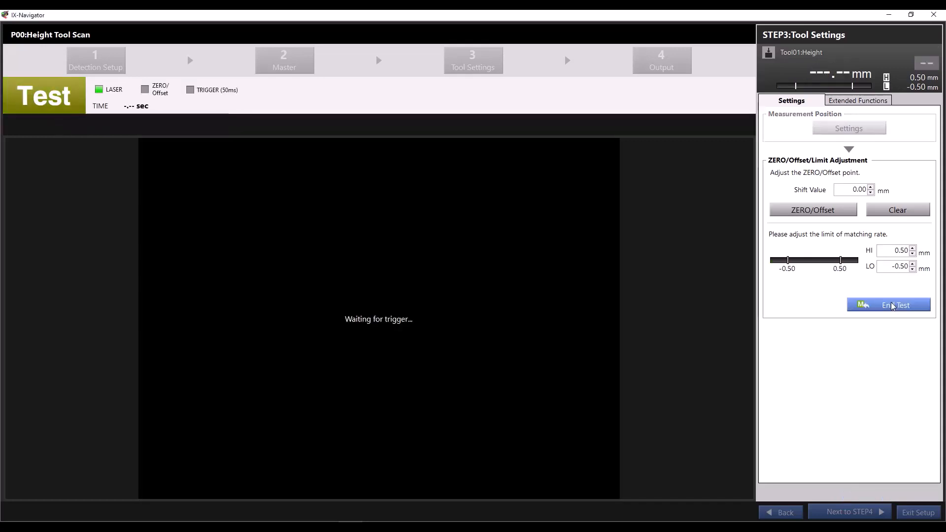
pyautogui.click(888, 305)
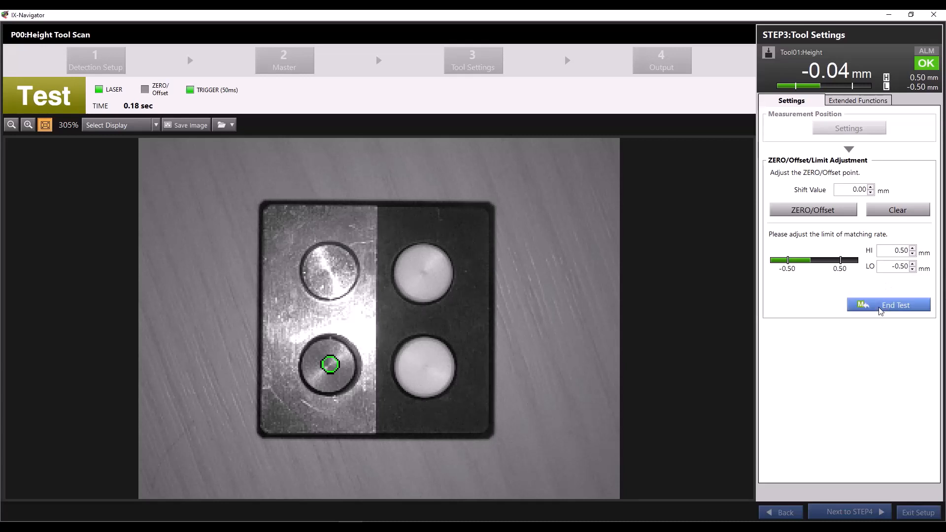
# End the test and clear the zero offset so the knob reads 5.00 mm
pyautogui.click(895, 304)
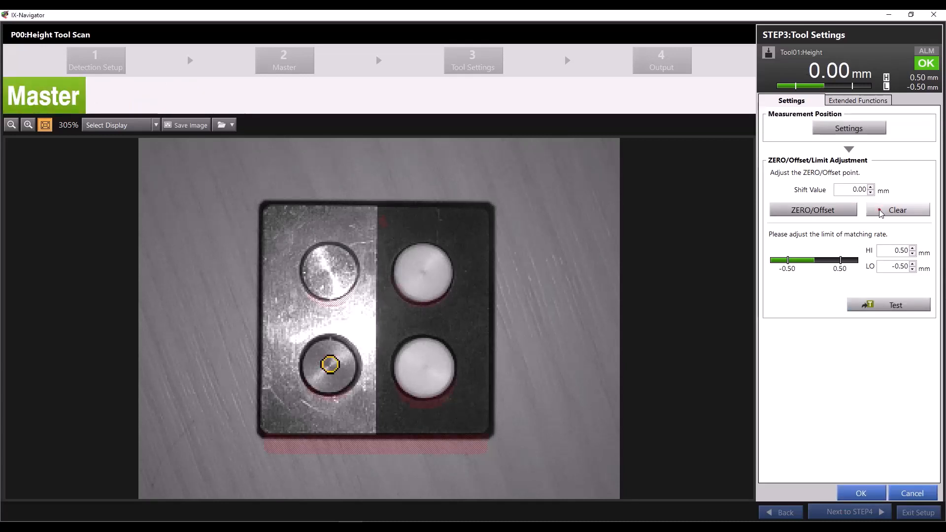
pyautogui.click(897, 210)
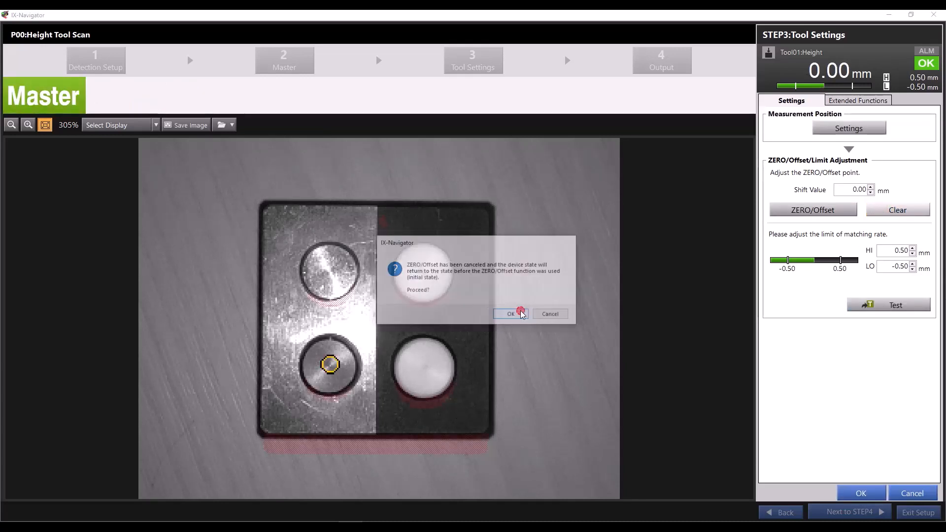
pyautogui.click(510, 314)
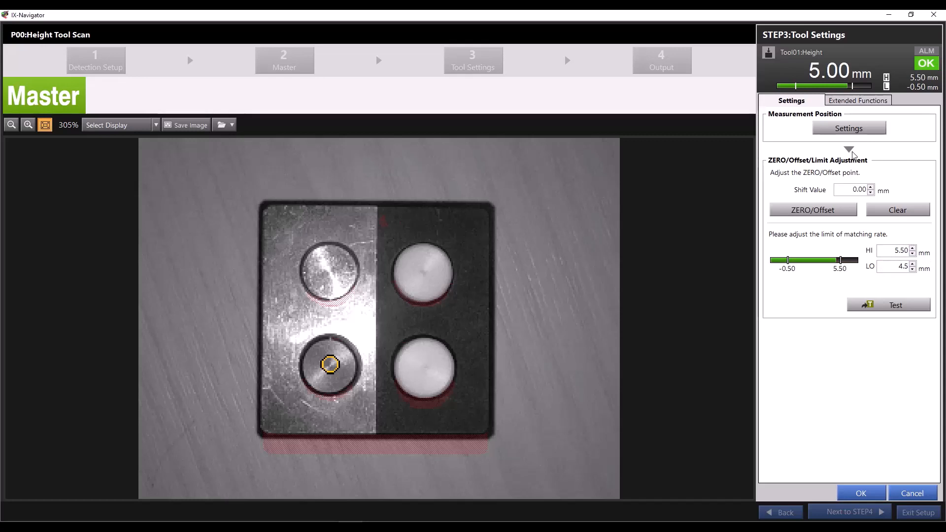
# Set the Height tool's measurement range to ±5.0 mm in Extended Functions
pyautogui.click(857, 100)
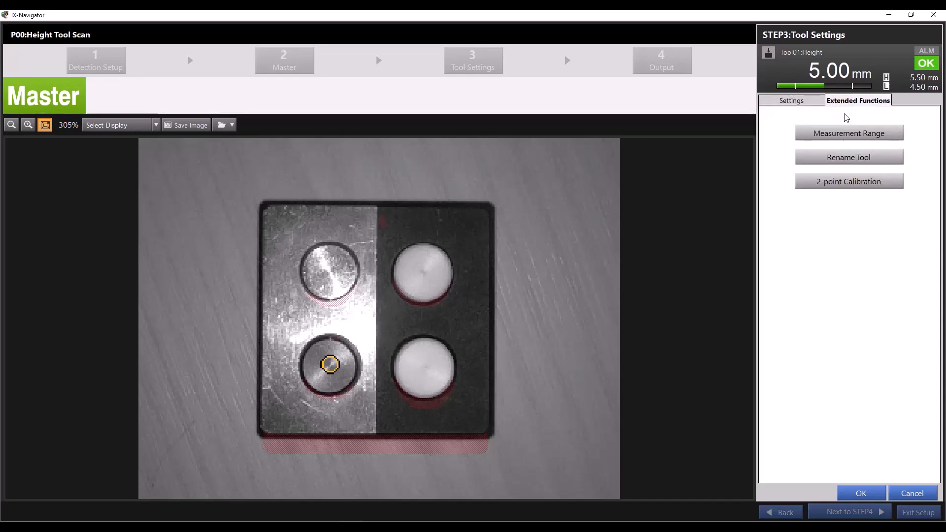
pyautogui.click(849, 132)
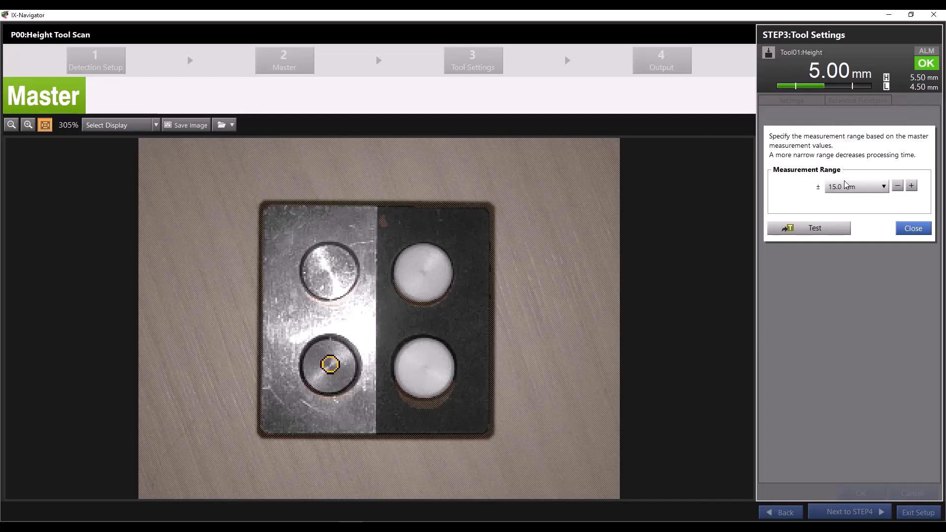
pyautogui.click(856, 185)
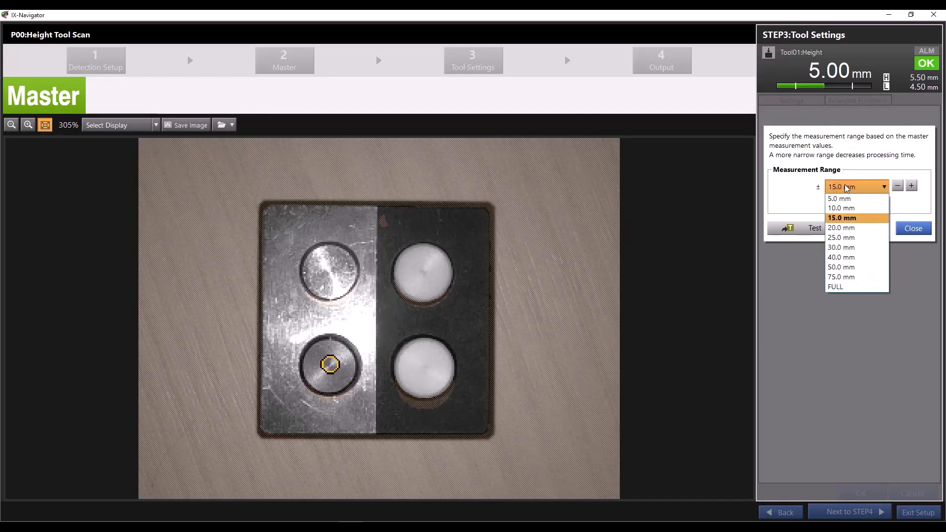
pyautogui.moveTo(841, 208)
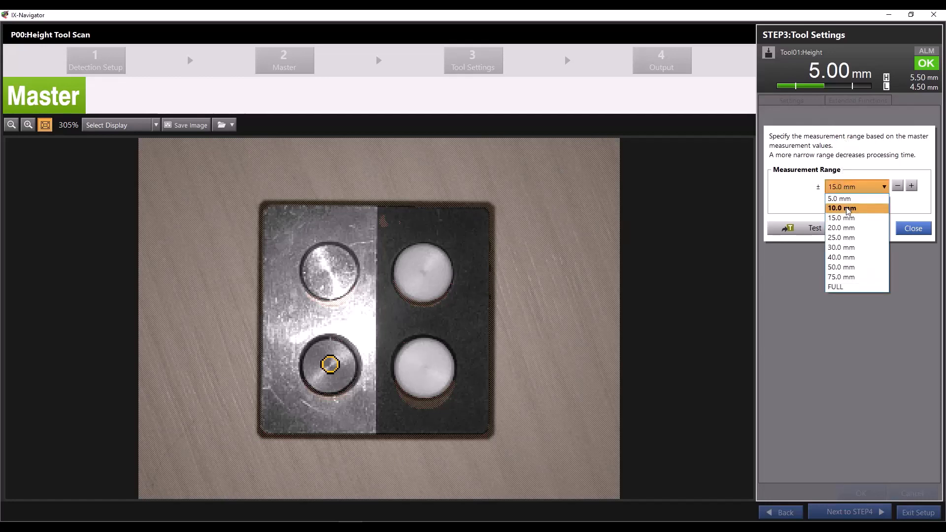
pyautogui.click(841, 217)
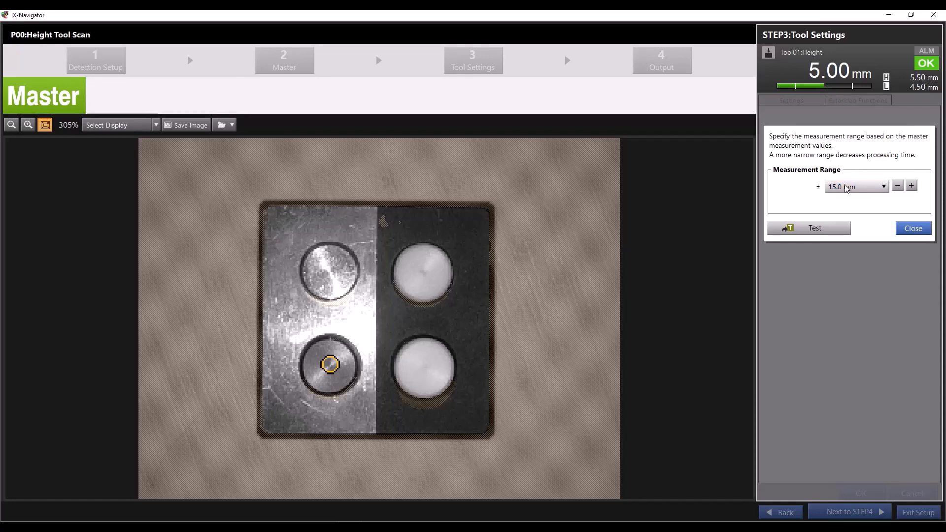
pyautogui.click(882, 185)
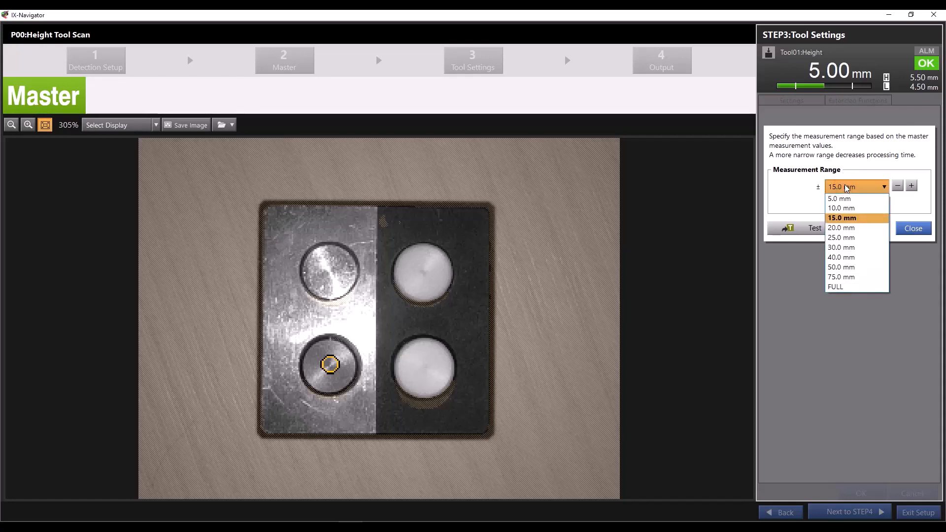
pyautogui.moveTo(841, 208)
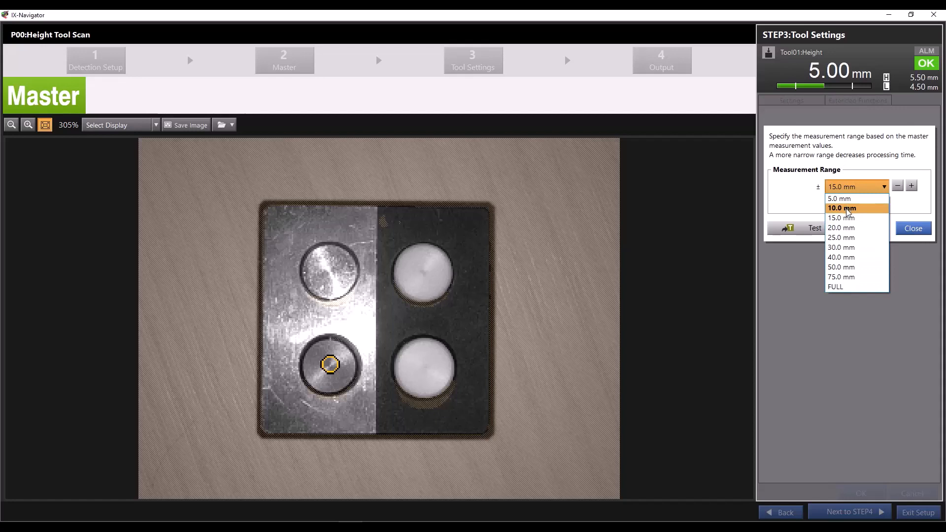
pyautogui.moveTo(839, 198)
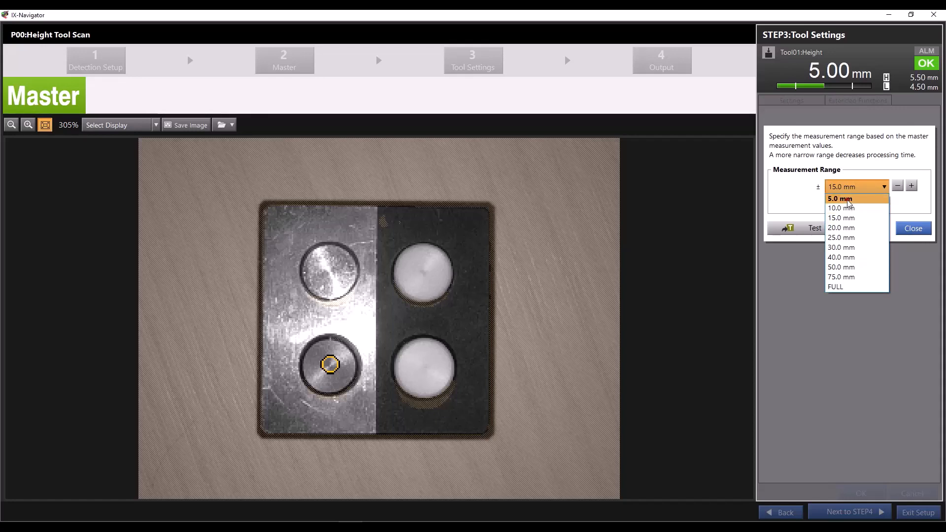
pyautogui.click(840, 199)
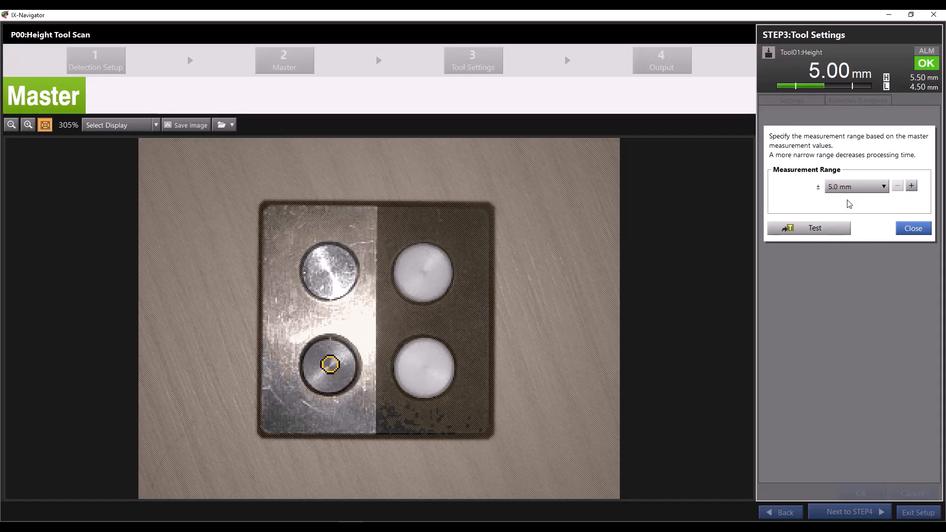
pyautogui.moveTo(452, 311)
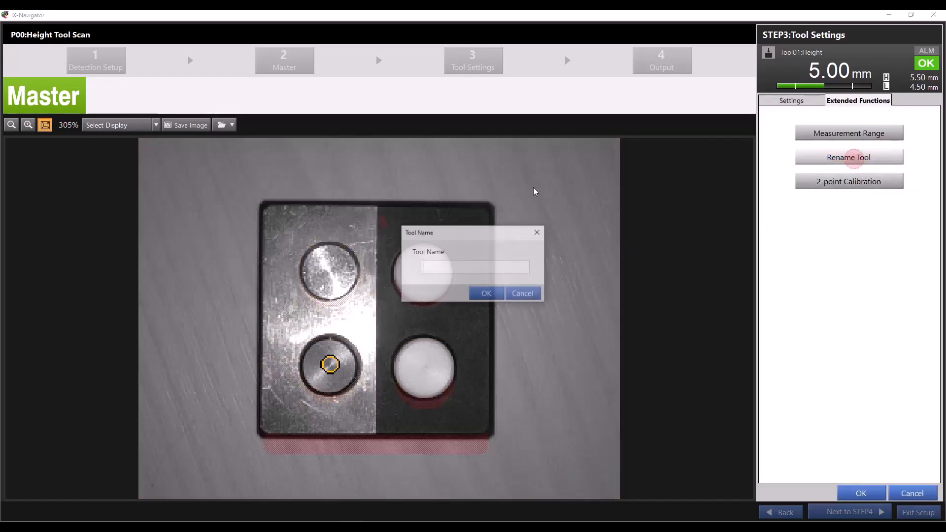
# Name the height tool 'Bottom Left' and confirm
pyautogui.write('B')
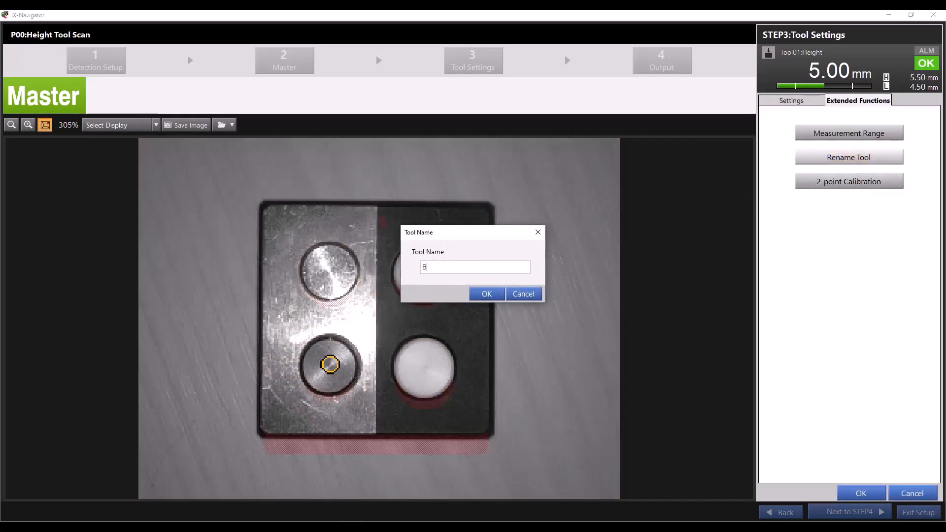
pyautogui.write('ottom Le')
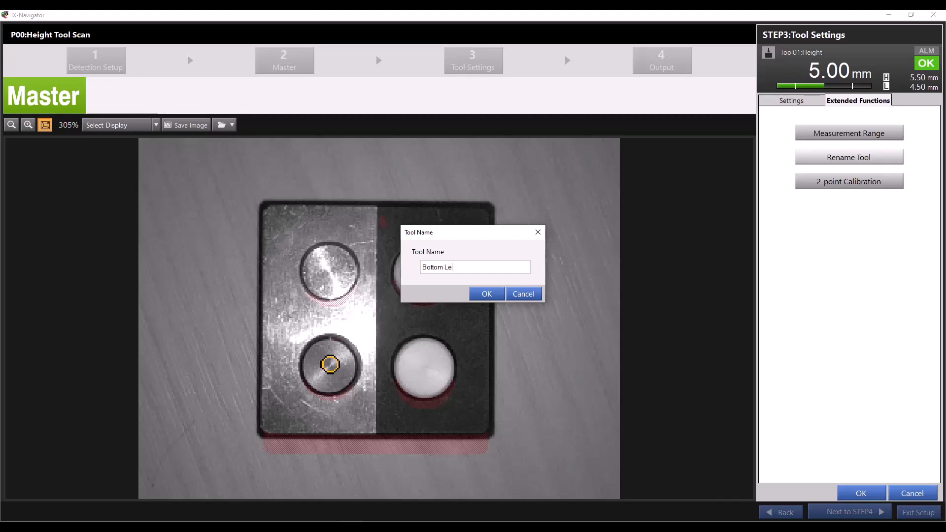
pyautogui.click(486, 294)
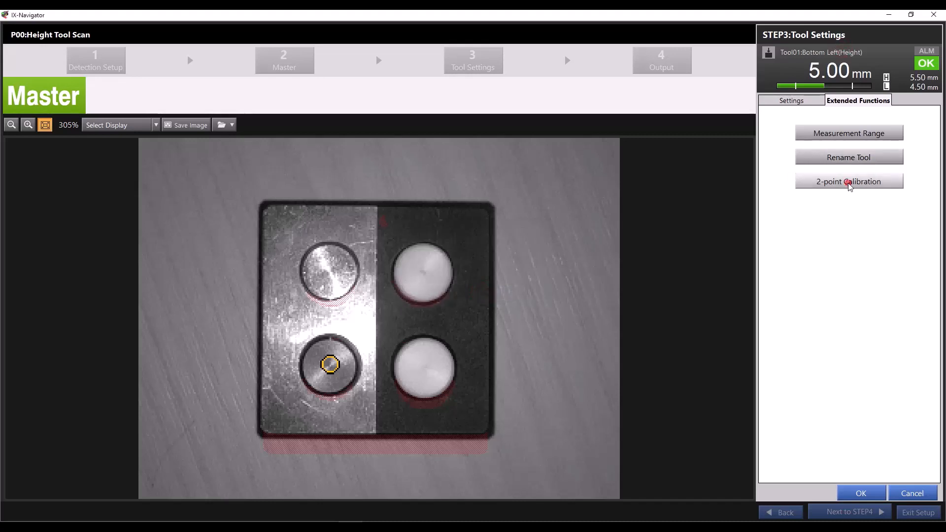
# Review 2-point calibration and close it with calibration left disabled
pyautogui.click(848, 180)
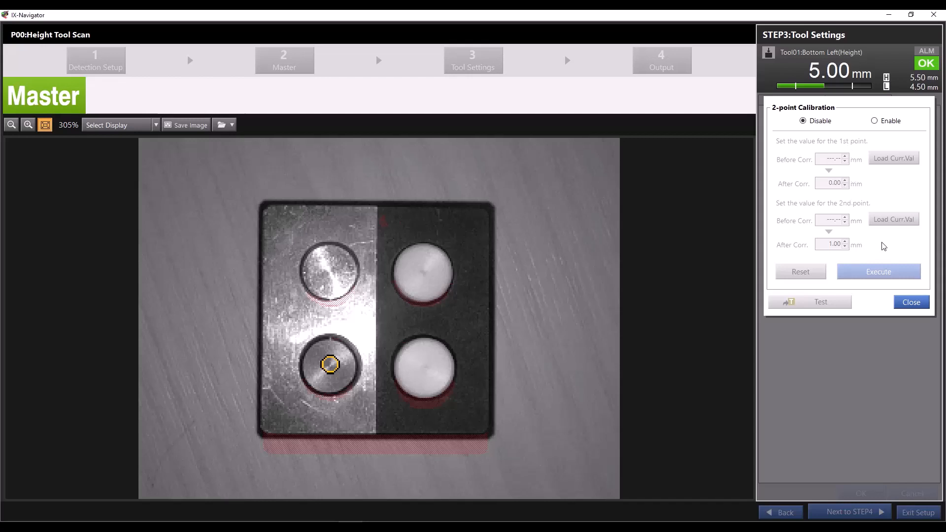
pyautogui.moveTo(900, 248)
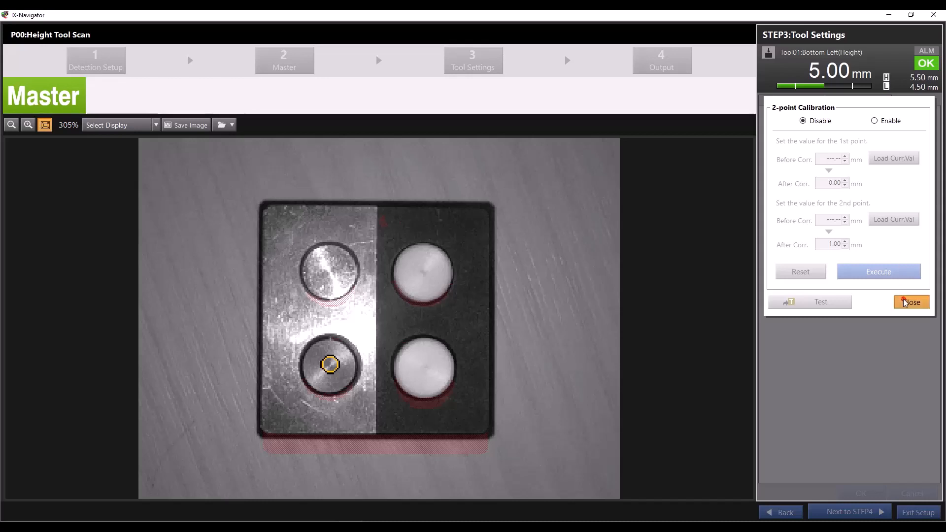
pyautogui.click(911, 302)
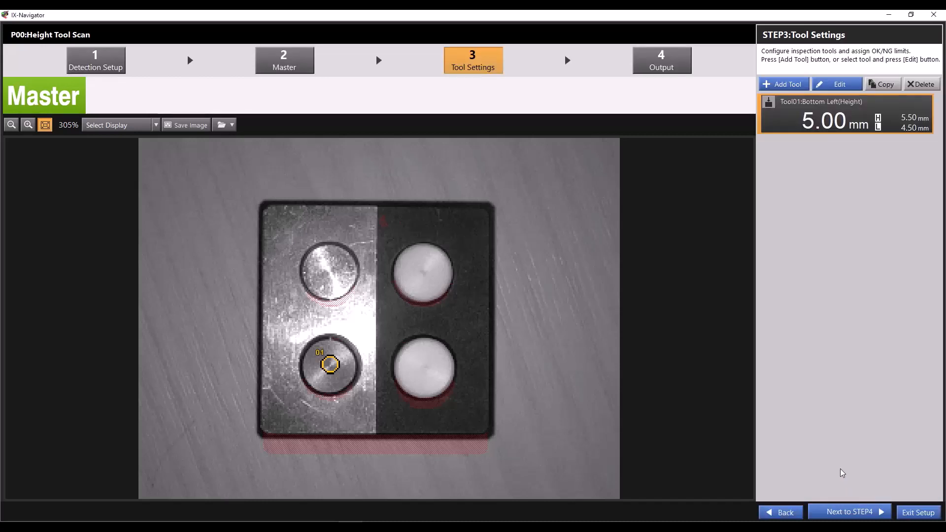
# Complete the setup, save the program changes, and start the sensor running
pyautogui.click(848, 511)
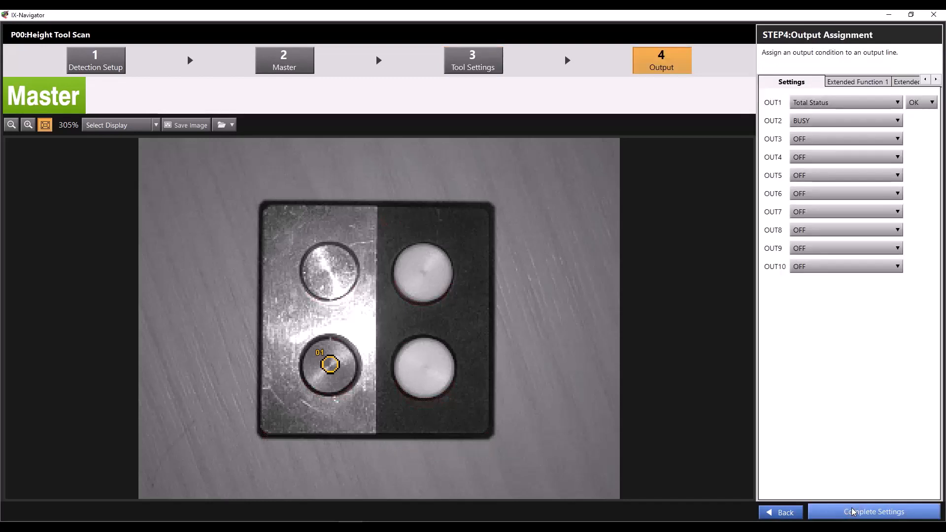
pyautogui.click(873, 511)
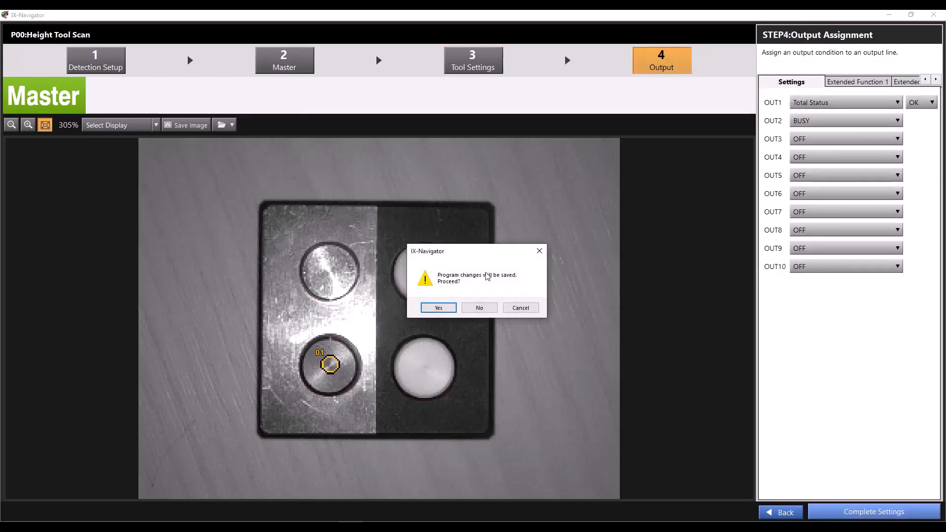
pyautogui.click(438, 307)
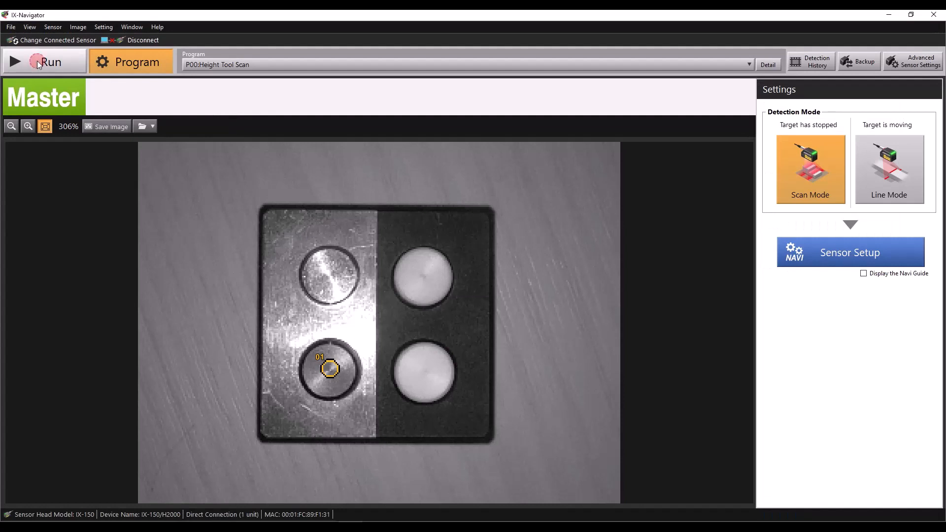
pyautogui.click(45, 61)
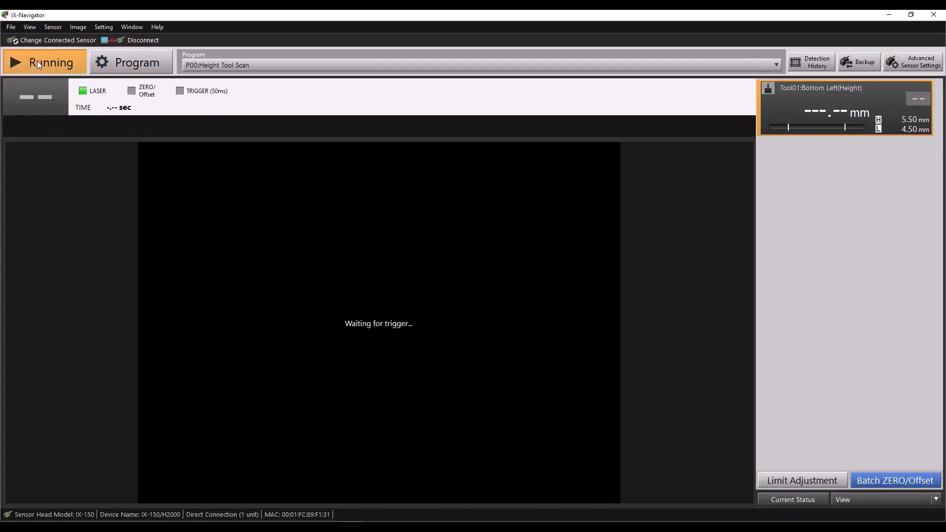